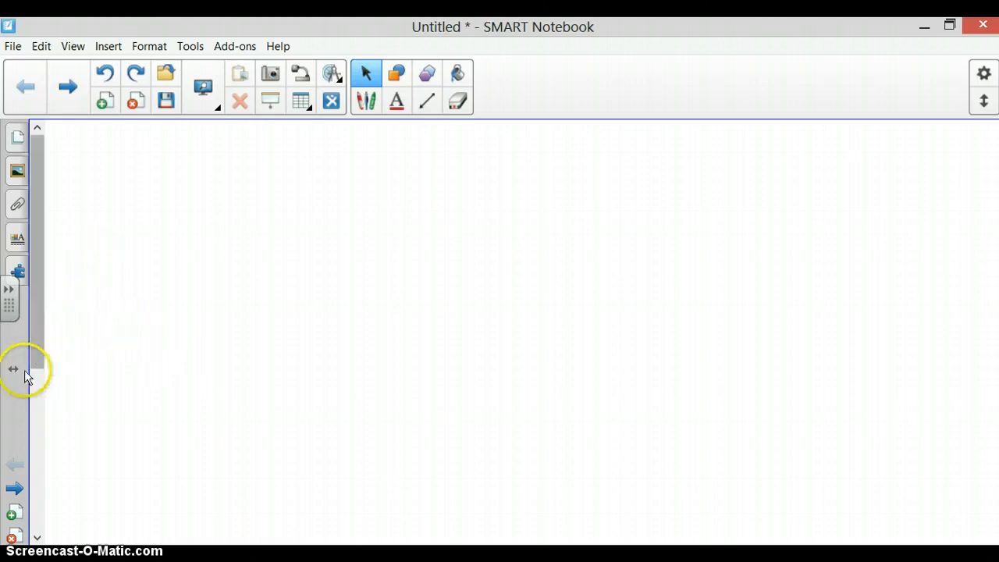
{"action": "mouse_move", "coordinate": [22, 275]}
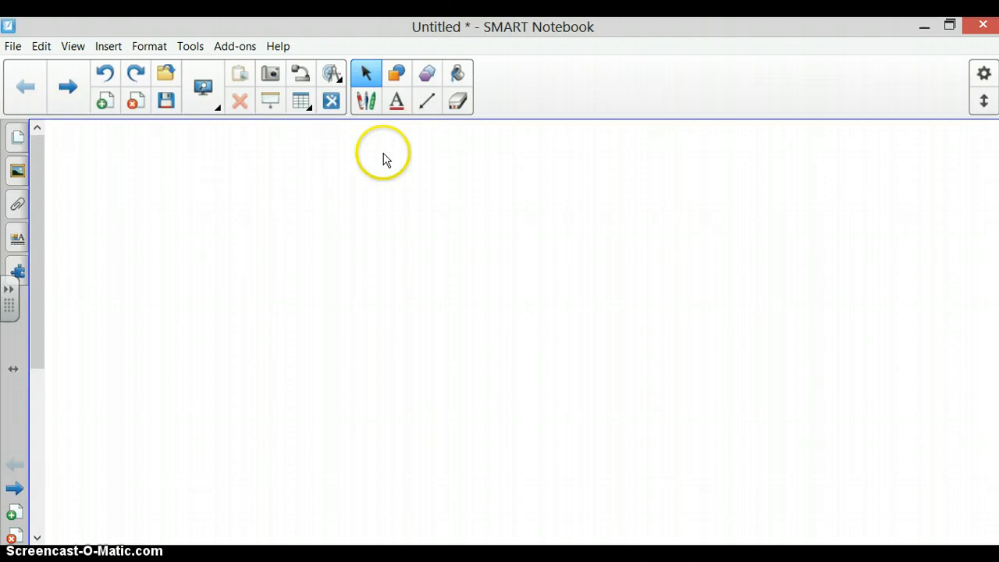
{"action": "mouse_move", "coordinate": [393, 75]}
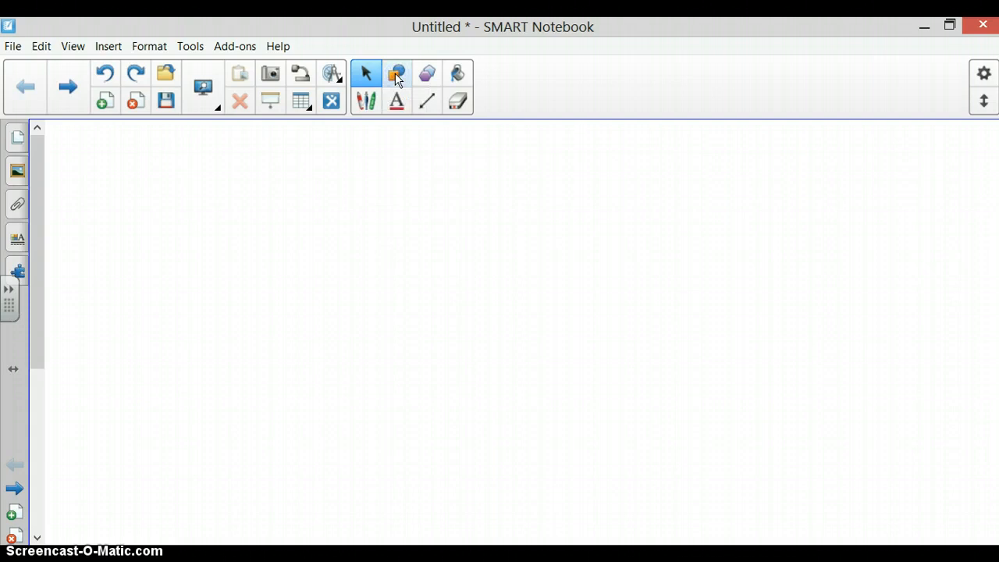
Draw a square from the Shapes tool and fill it with purple
{"action": "left_click", "coordinate": [393, 72]}
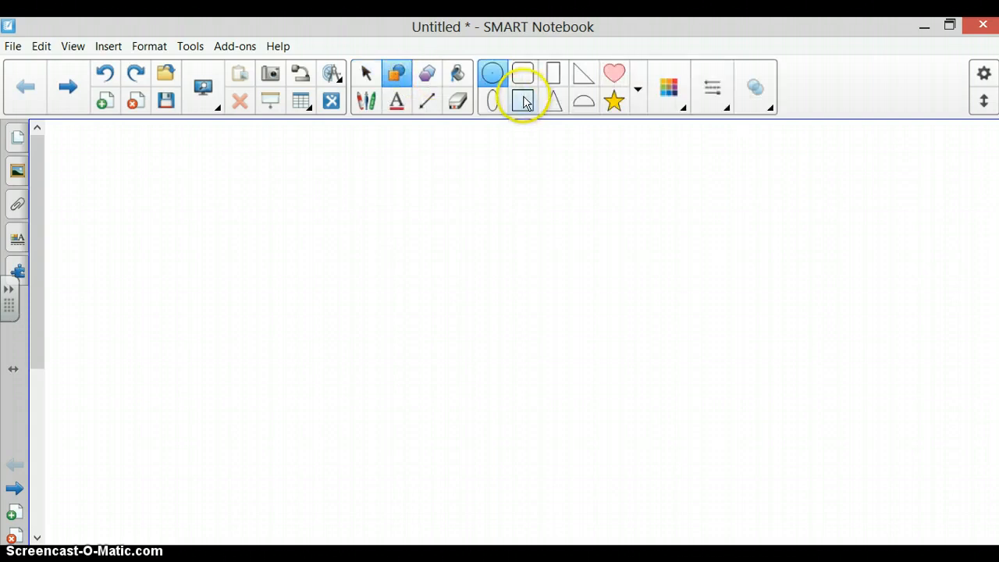
{"action": "left_click", "coordinate": [521, 103]}
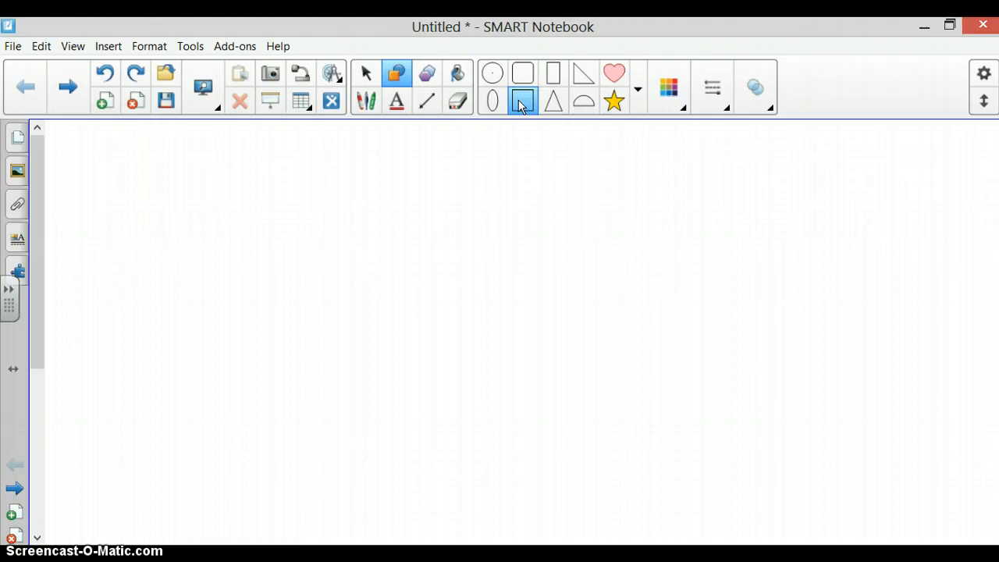
{"action": "left_click", "coordinate": [523, 101]}
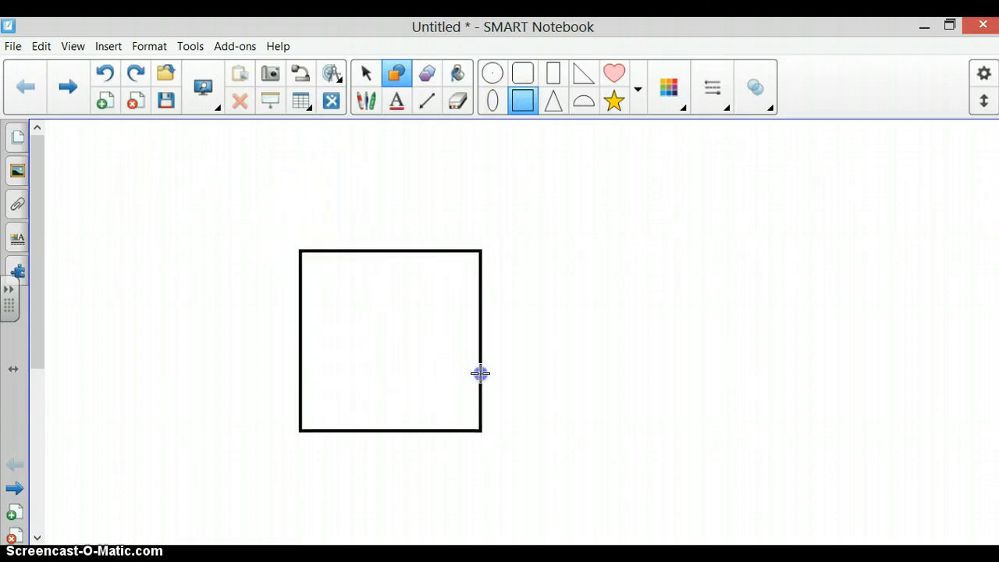
{"action": "mouse_move", "coordinate": [440, 134]}
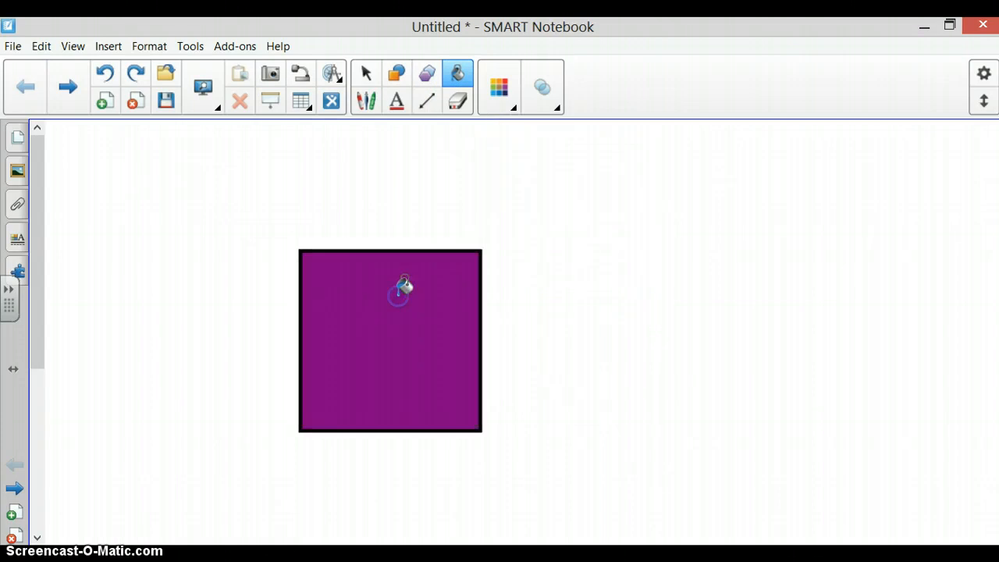
{"action": "left_click", "coordinate": [367, 71]}
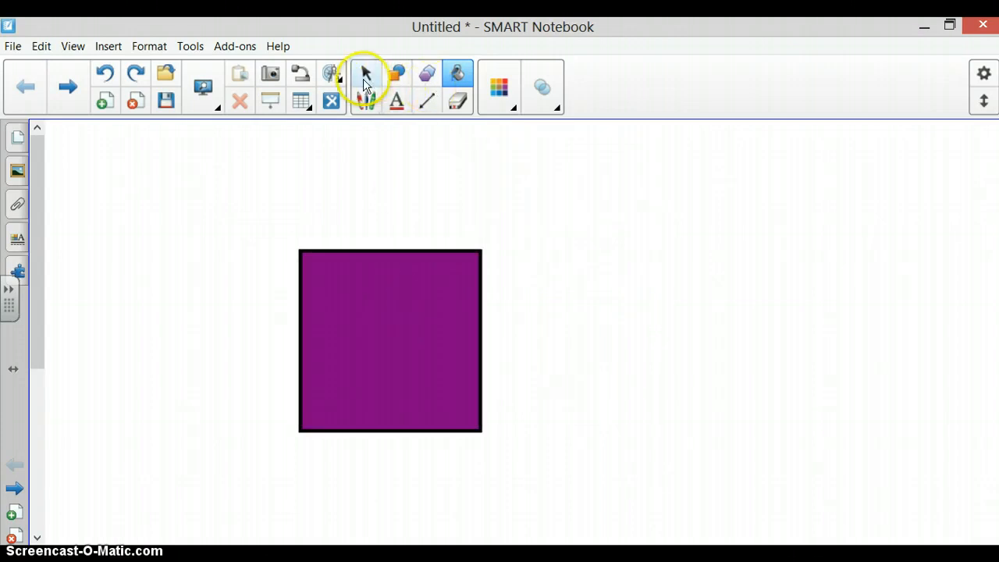
Place a text box reading 'Insects' above the purple square
{"action": "left_click", "coordinate": [367, 73]}
{"action": "type", "text": "Insects"}
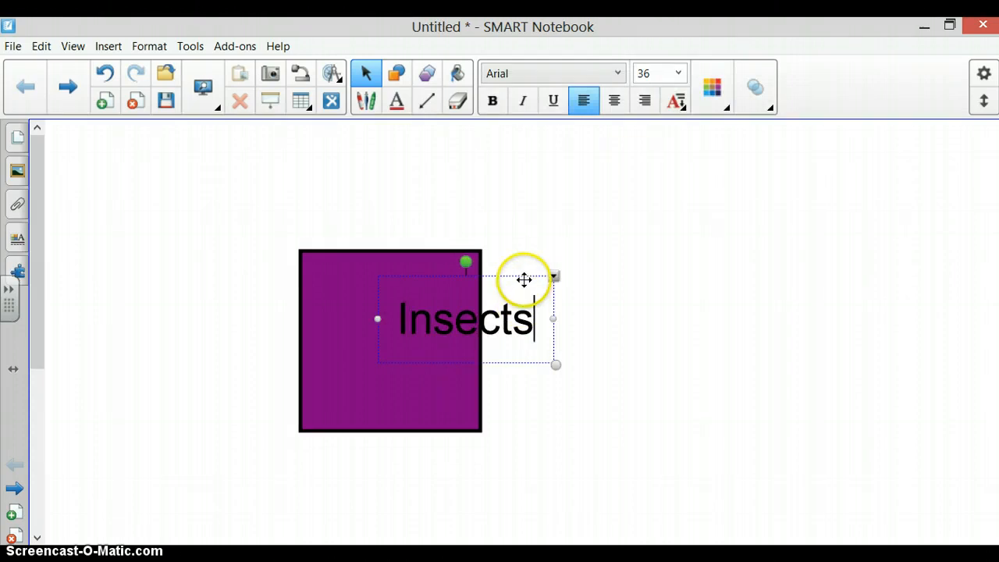
{"action": "left_click_drag", "start_coordinate": [525, 278], "coordinate": [423, 288]}
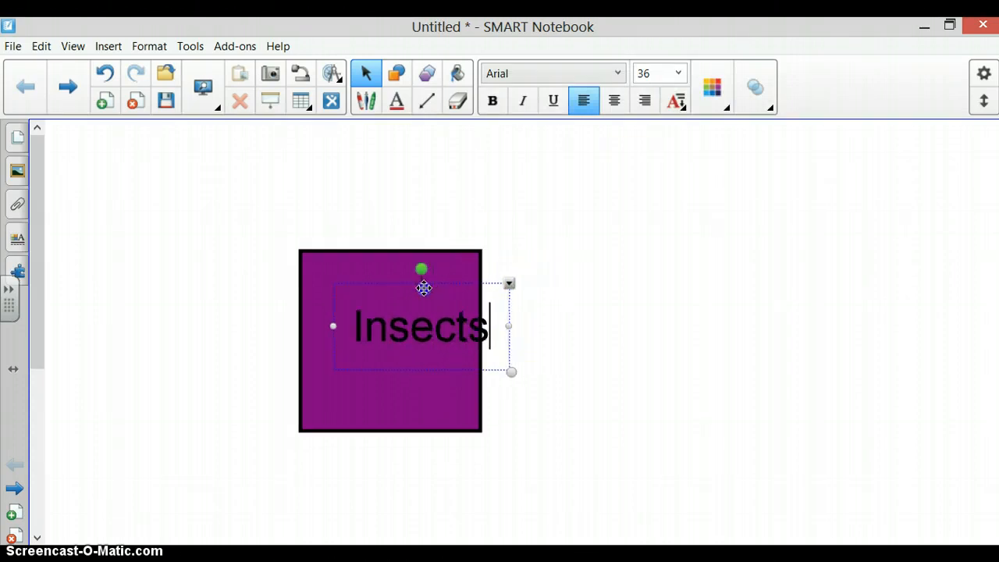
{"action": "left_click_drag", "start_coordinate": [425, 288], "coordinate": [425, 161]}
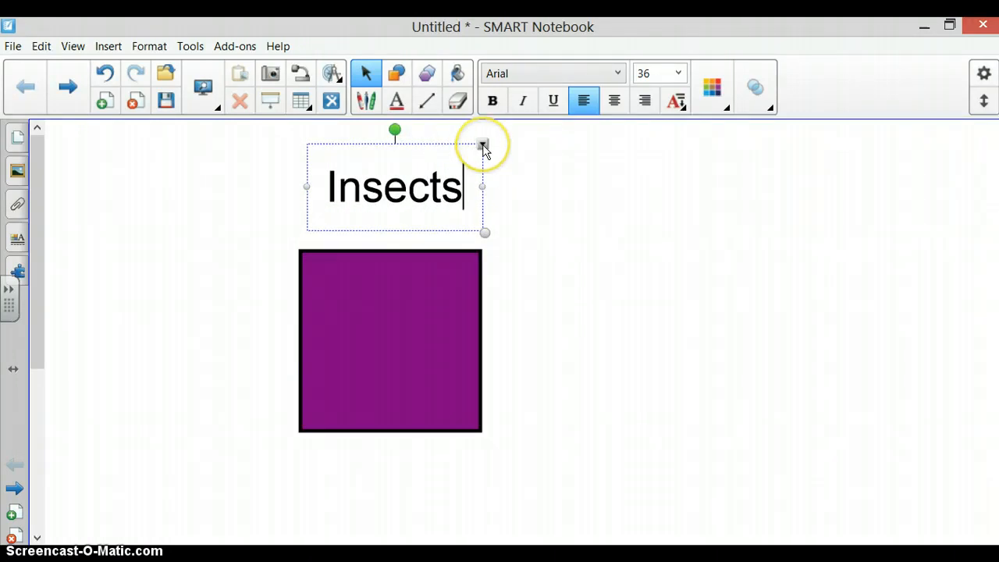
{"action": "left_click", "coordinate": [481, 145]}
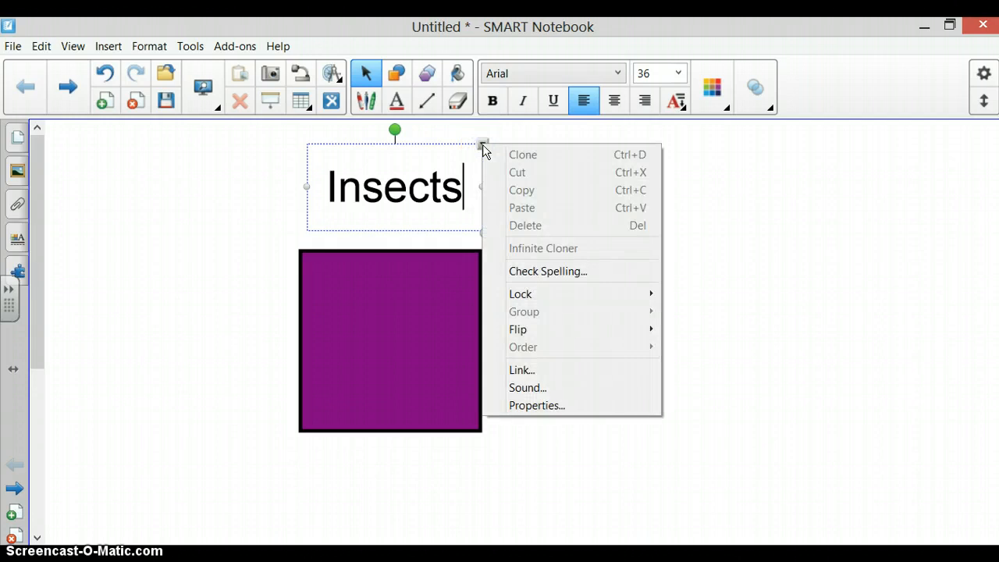
{"action": "mouse_move", "coordinate": [519, 294]}
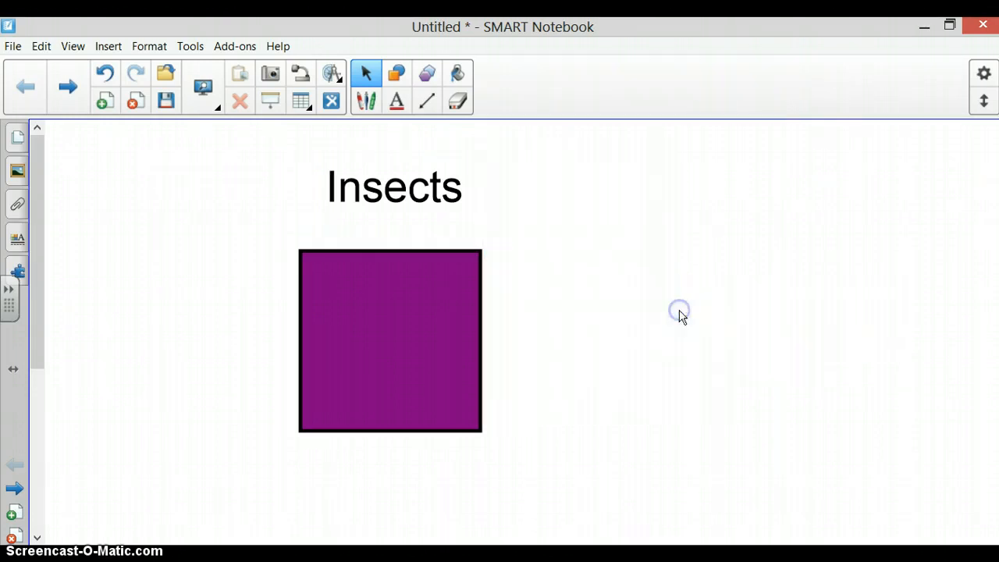
{"action": "mouse_move", "coordinate": [633, 247]}
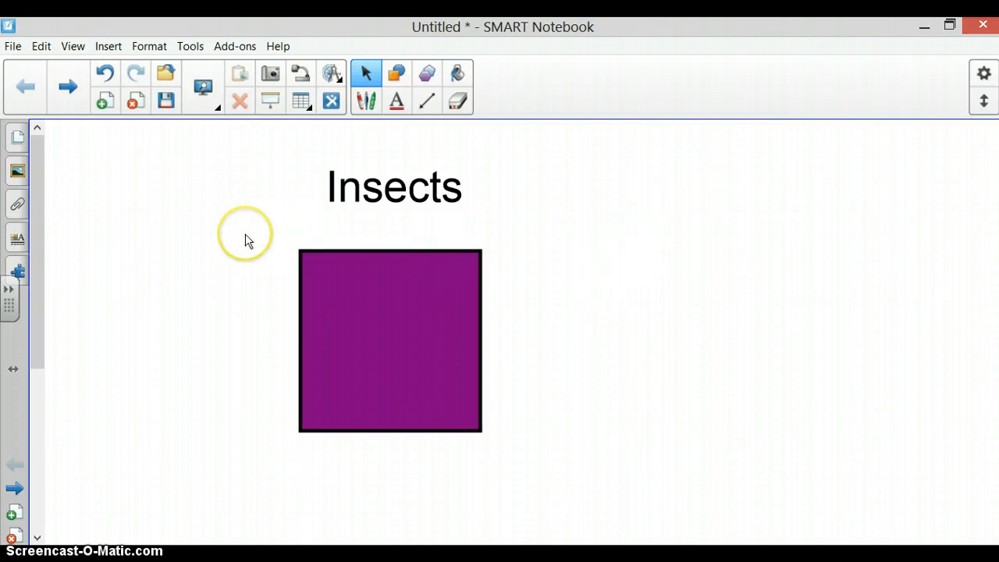
{"action": "mouse_move", "coordinate": [125, 178]}
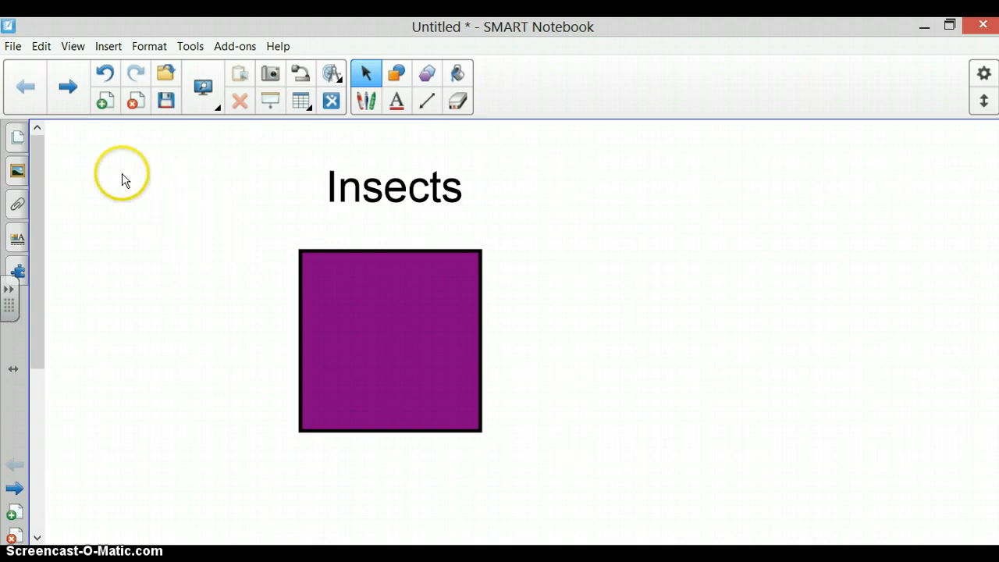
Search the Gallery for insects and place an ant picture right of the Insects title
{"action": "left_click", "coordinate": [16, 170]}
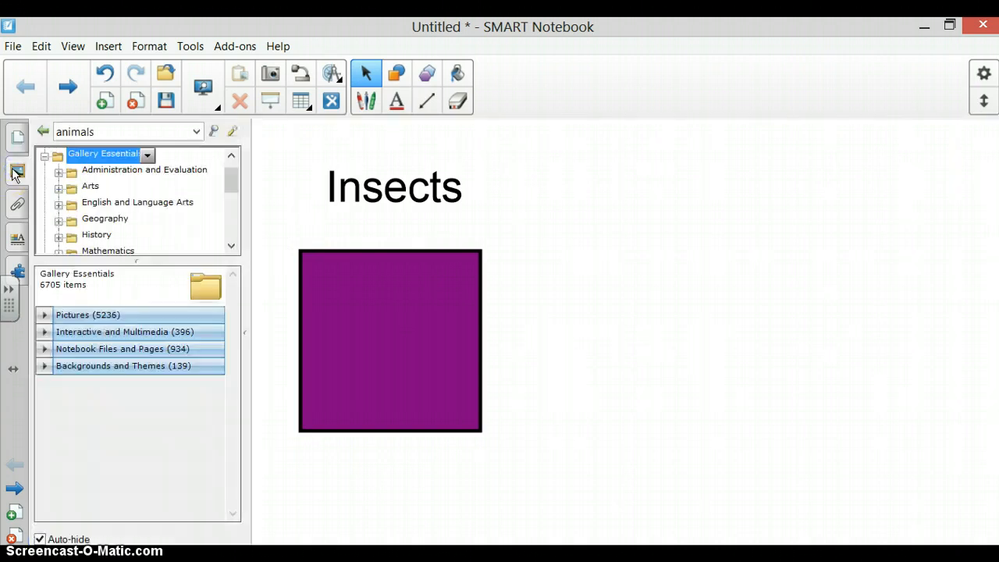
{"action": "left_click", "coordinate": [122, 131]}
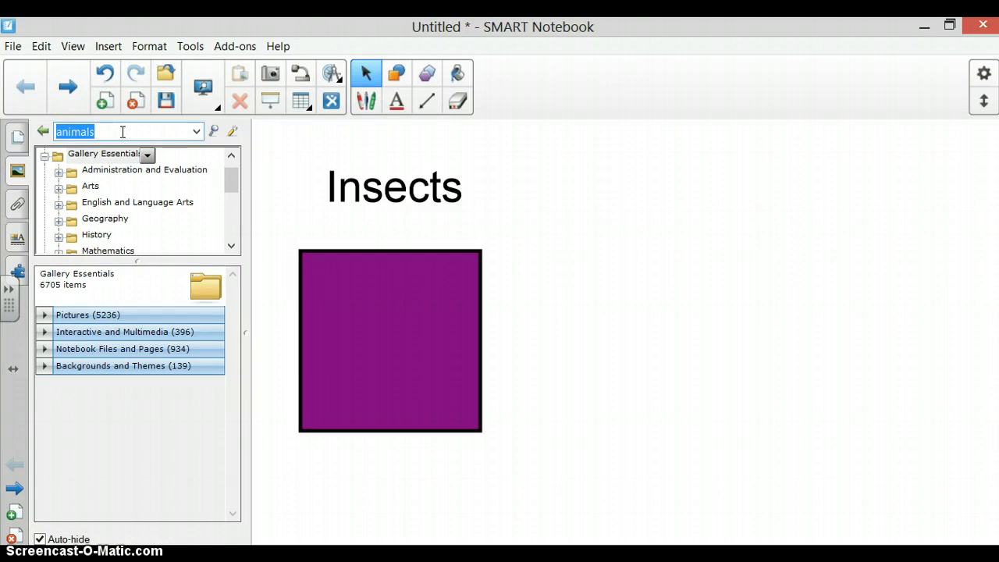
{"action": "type", "text": "insects"}
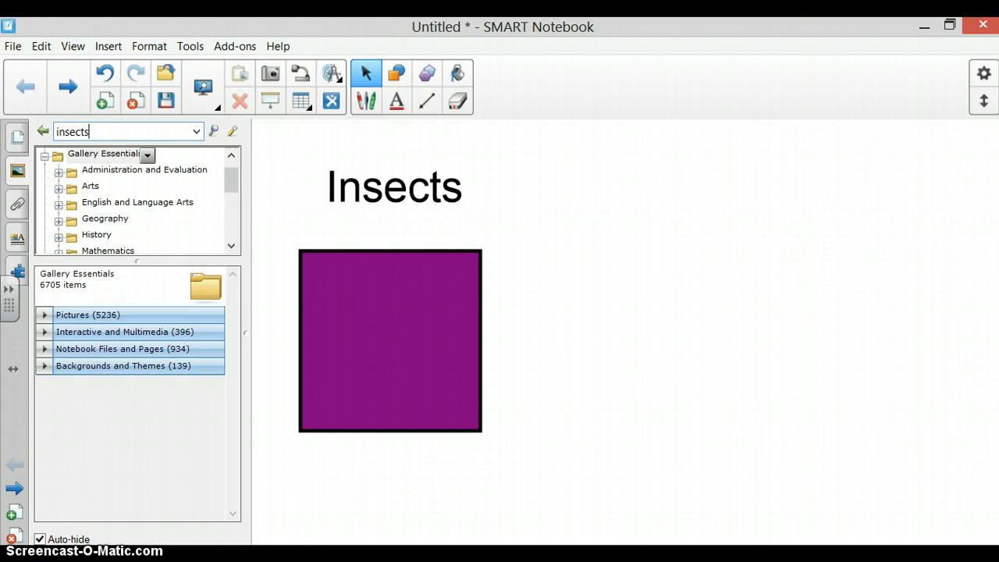
{"action": "left_click", "coordinate": [213, 131]}
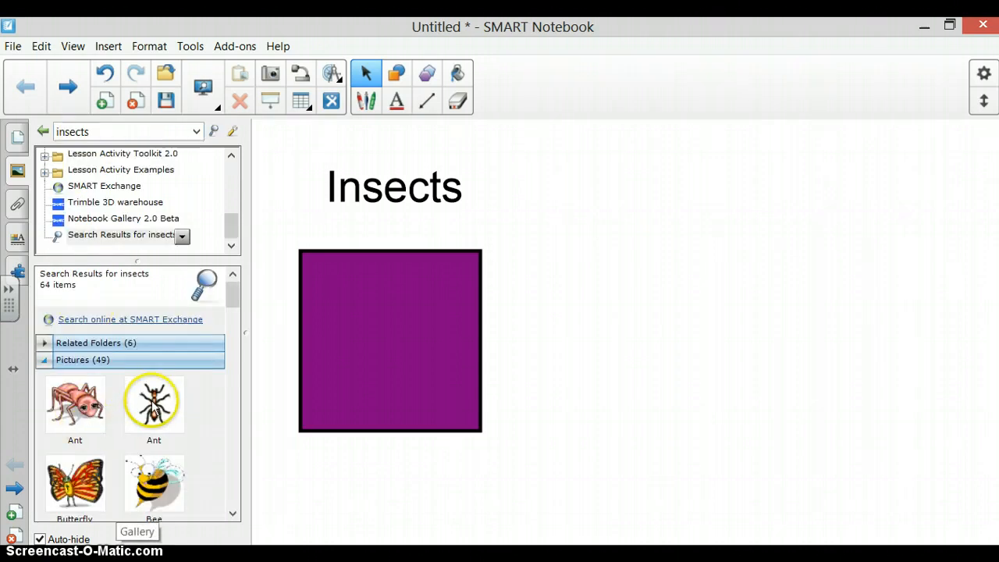
{"action": "left_click_drag", "start_coordinate": [153, 401], "coordinate": [425, 269]}
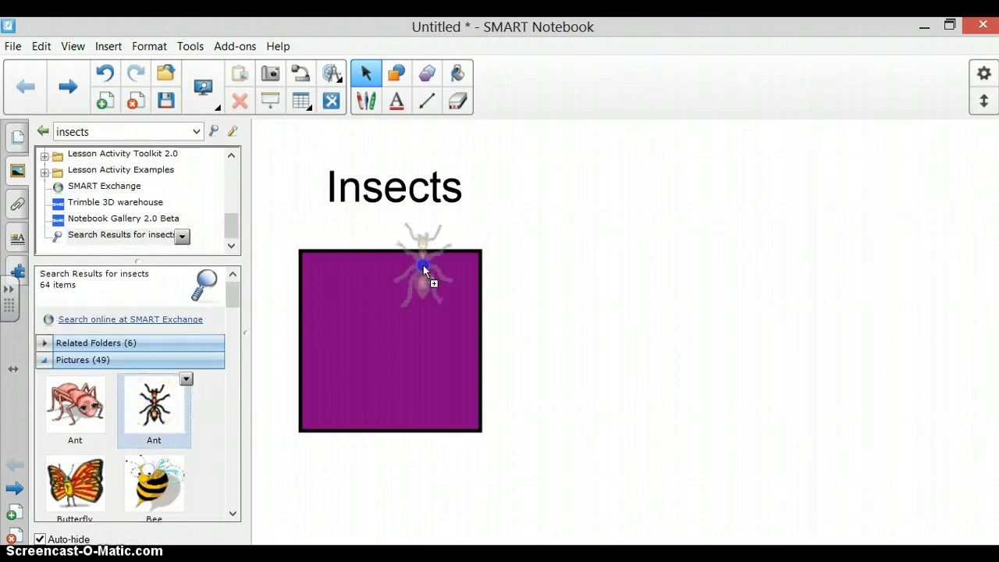
{"action": "left_click_drag", "start_coordinate": [425, 271], "coordinate": [546, 172]}
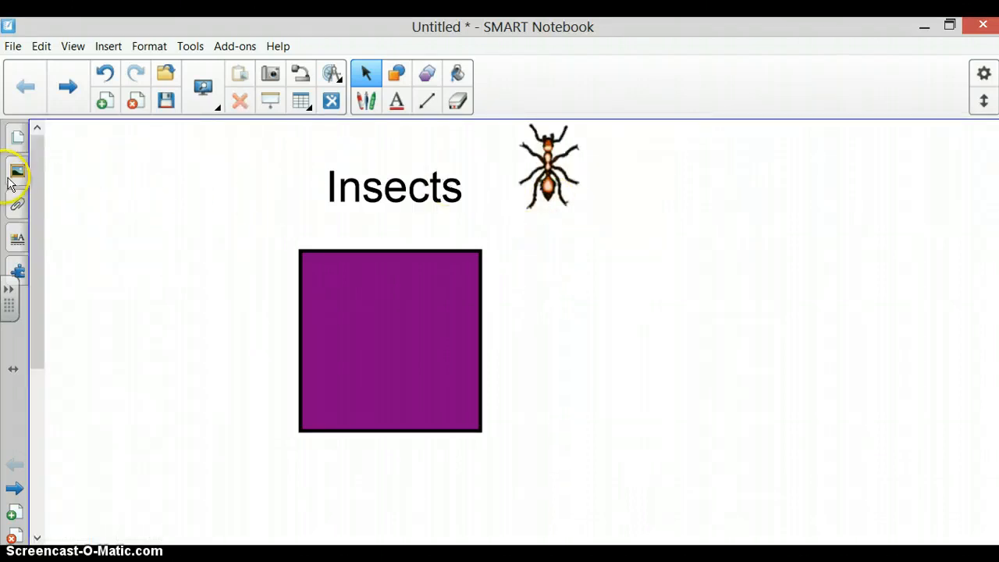
Search the Gallery for animals to add an alligator picture to the page
{"action": "left_click", "coordinate": [17, 170]}
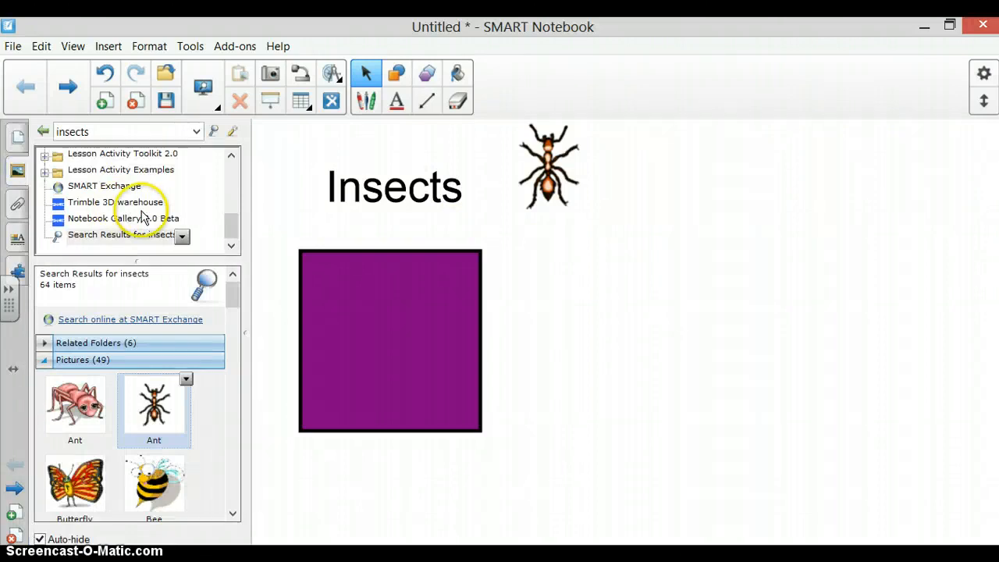
{"action": "left_click", "coordinate": [117, 131]}
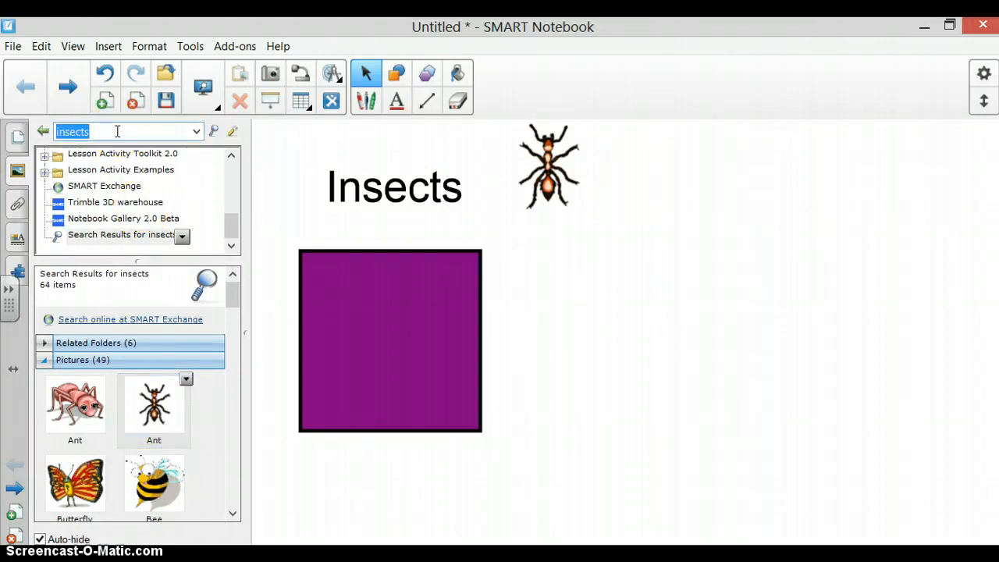
{"action": "type", "text": "animals"}
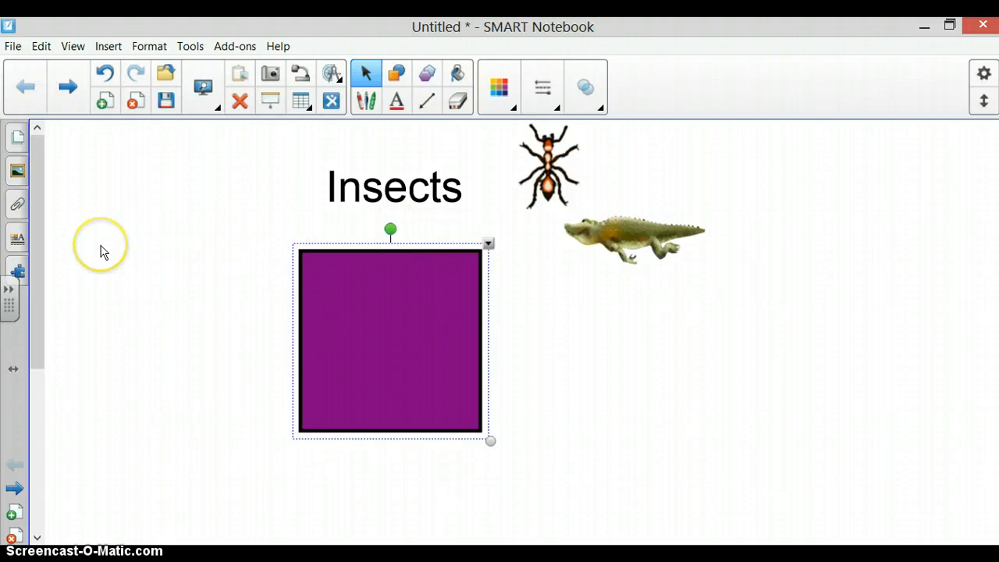
Start Activity Builder editing for the purple square and arrange the ant and alligator
{"action": "left_click", "coordinate": [17, 272]}
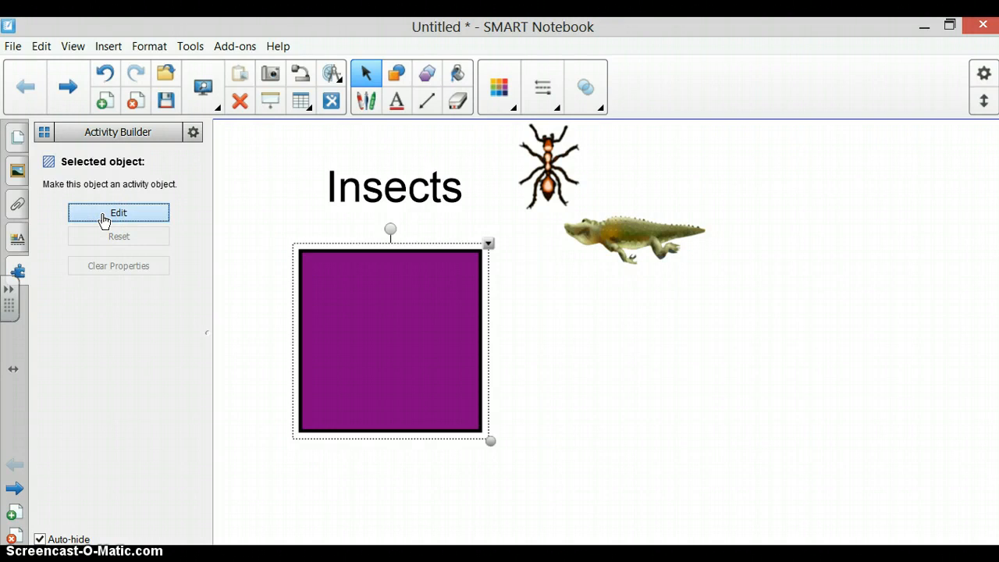
{"action": "left_click", "coordinate": [119, 212]}
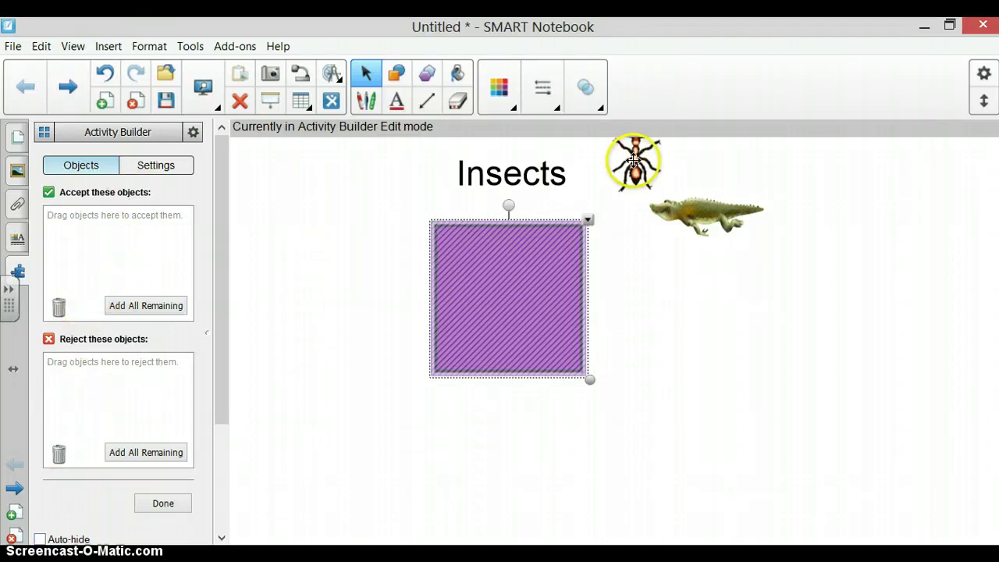
{"action": "left_click_drag", "start_coordinate": [633, 161], "coordinate": [403, 200]}
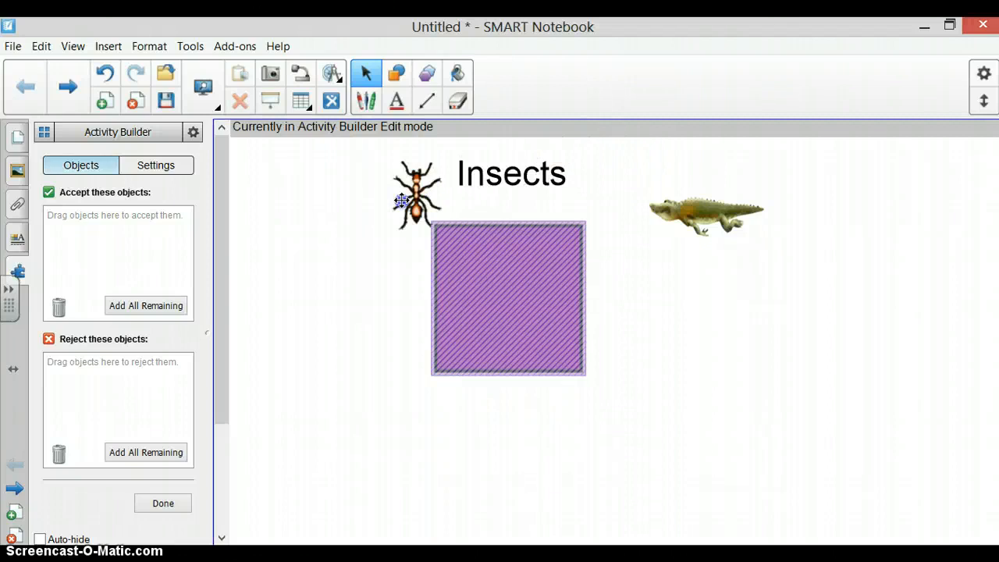
{"action": "left_click_drag", "start_coordinate": [416, 195], "coordinate": [357, 237]}
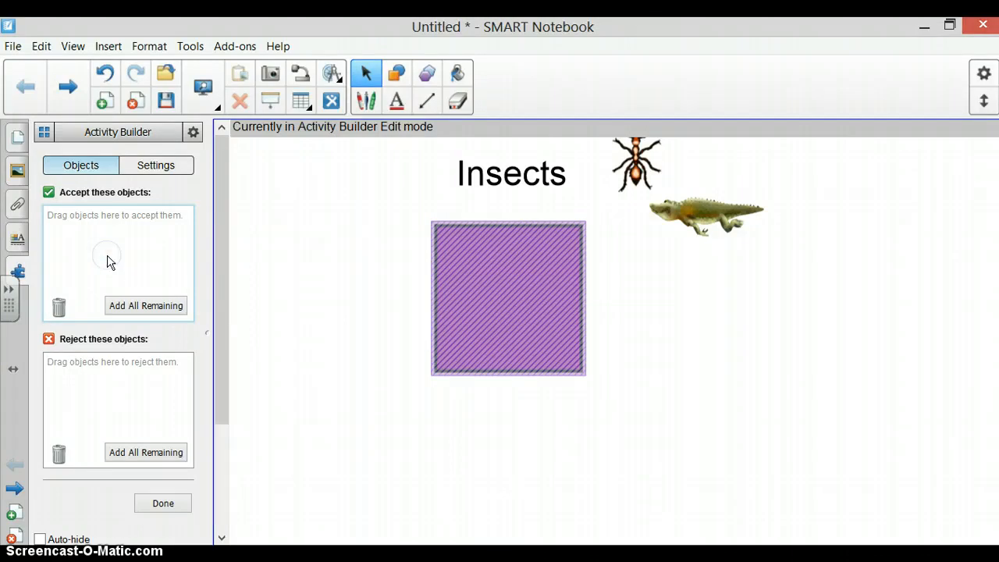
Set the square to accept the ant picture and reject the alligator picture
{"action": "left_click_drag", "start_coordinate": [637, 164], "coordinate": [63, 225]}
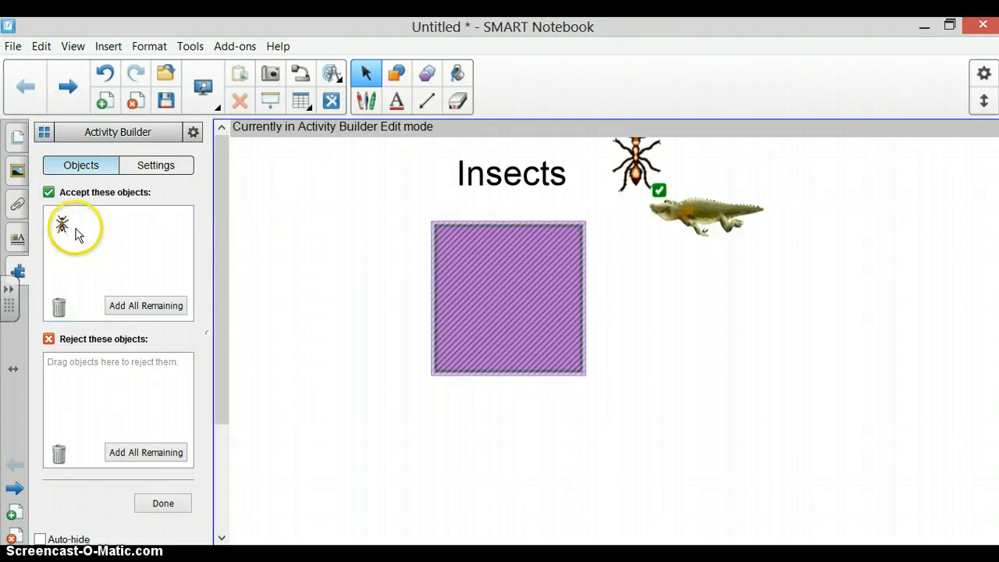
{"action": "mouse_move", "coordinate": [117, 203]}
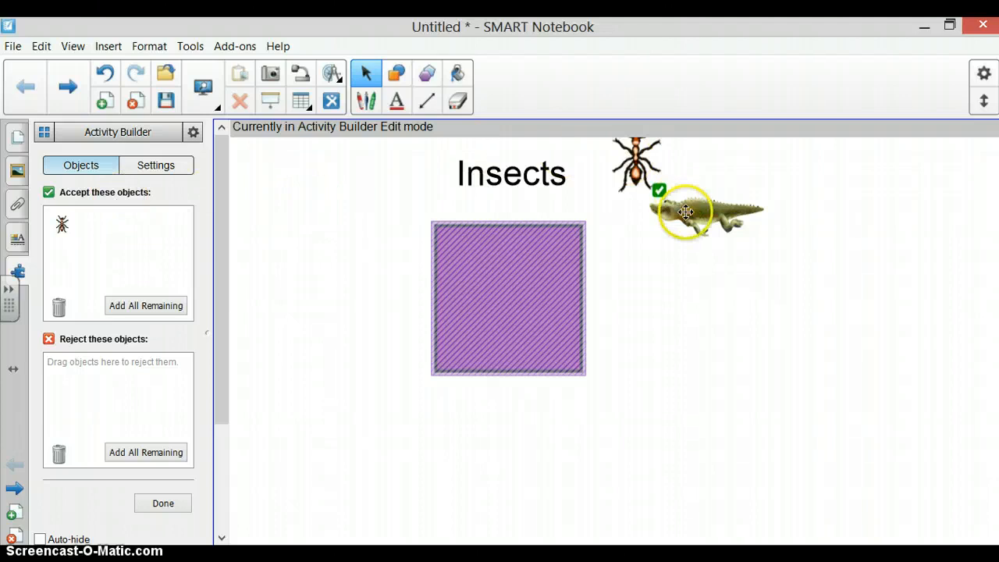
{"action": "left_click_drag", "start_coordinate": [687, 211], "coordinate": [119, 402]}
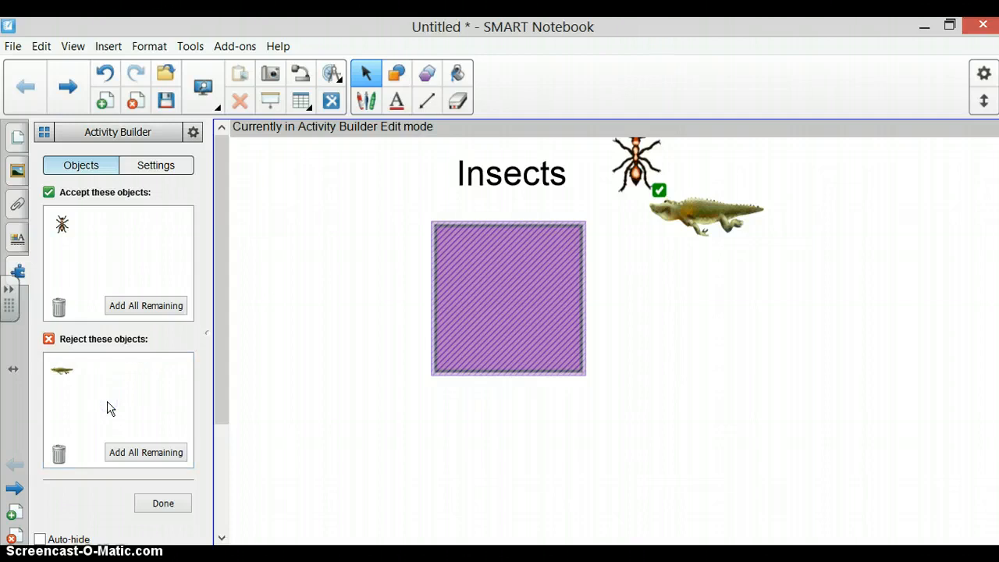
{"action": "left_click", "coordinate": [62, 370]}
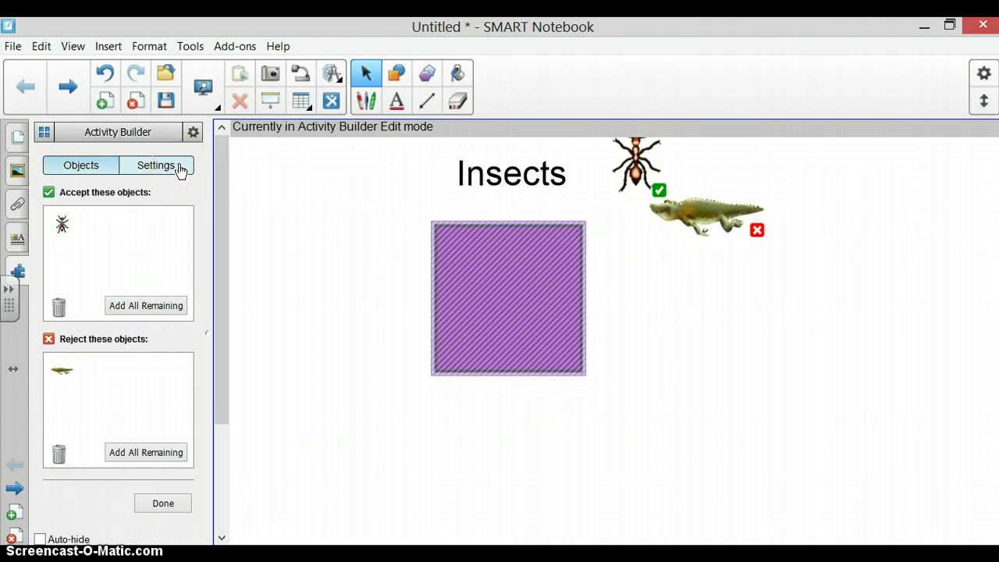
Set accepted objects to Fade Out and rejected to Bounce Back, then finish with Done
{"action": "left_click", "coordinate": [156, 166]}
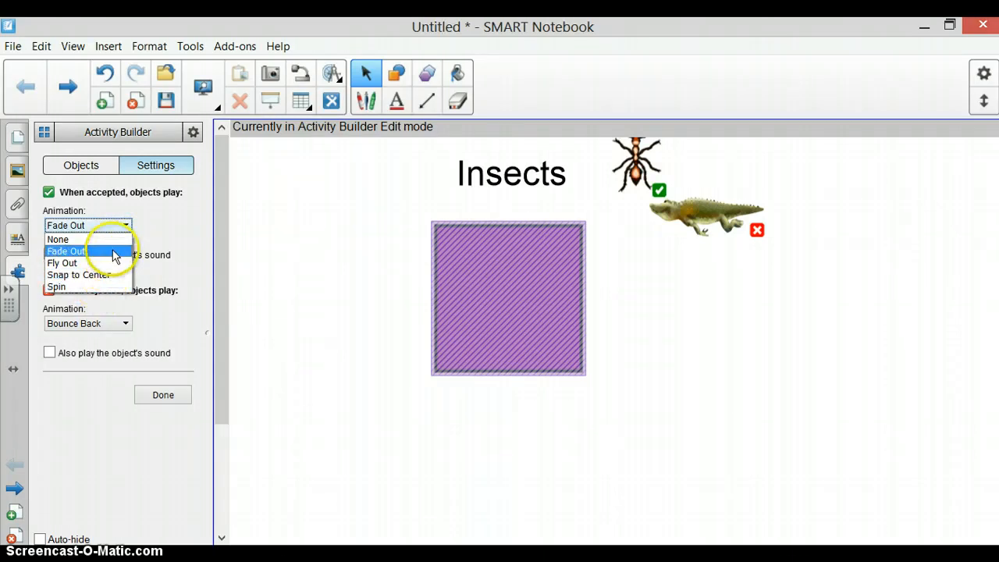
{"action": "left_click", "coordinate": [70, 250]}
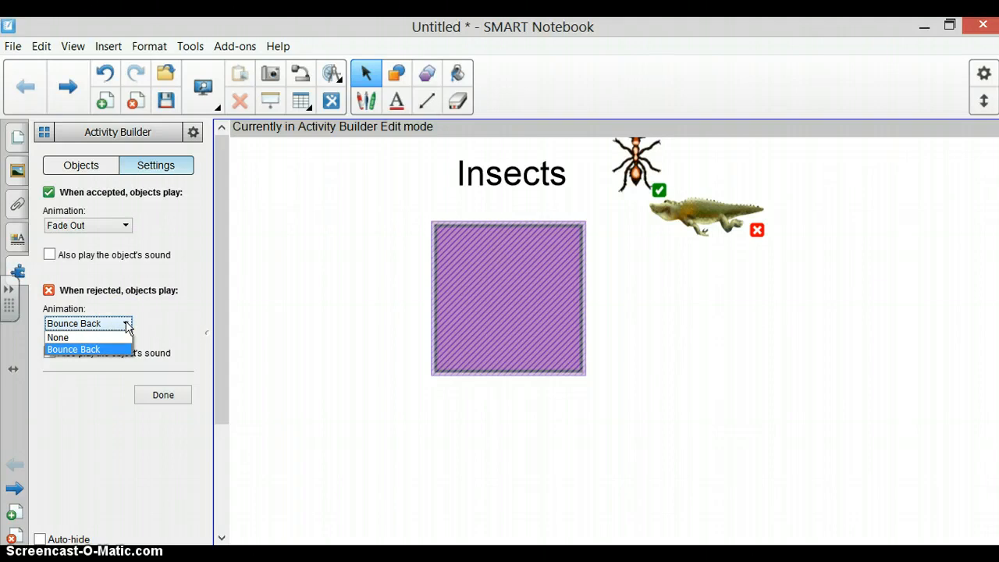
{"action": "left_click", "coordinate": [74, 350]}
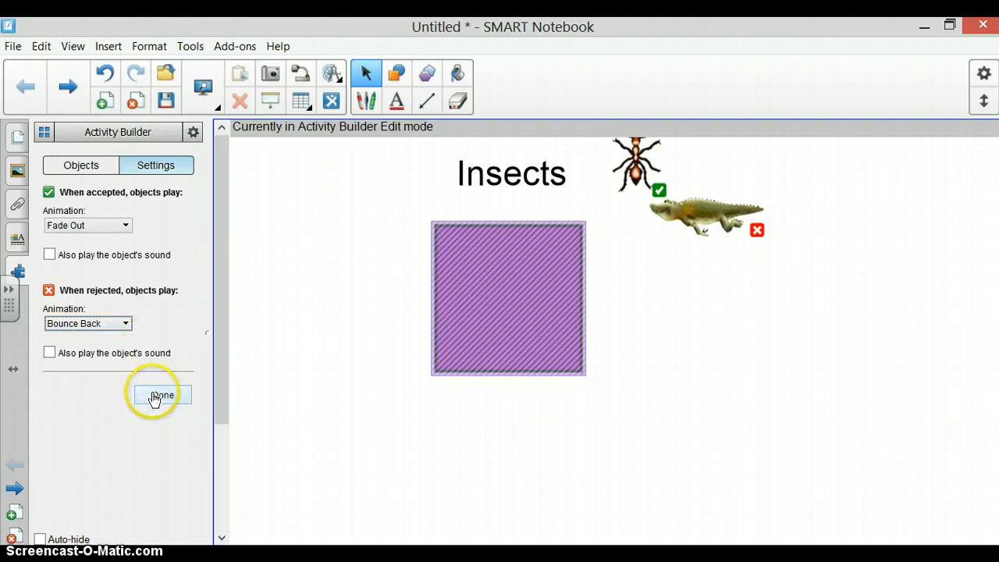
{"action": "left_click", "coordinate": [162, 395]}
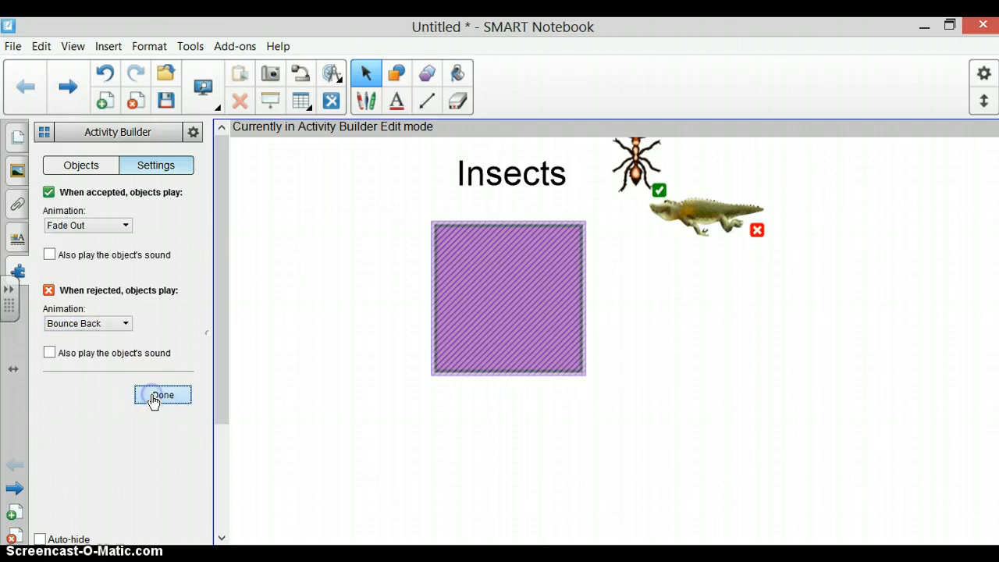
{"action": "left_click", "coordinate": [163, 395]}
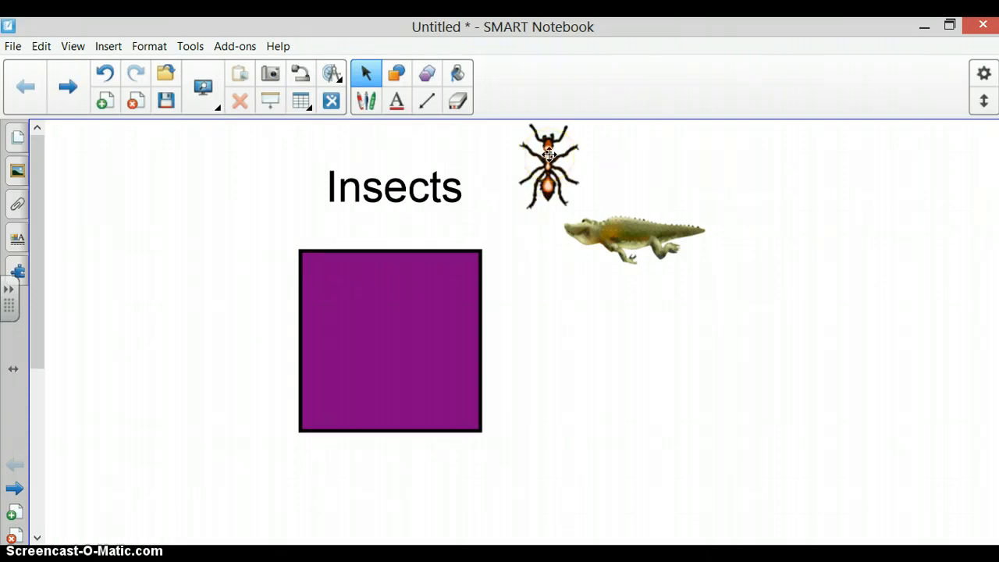
Drop the ant into the square, then the alligator, confirming it bounces back
{"action": "left_click_drag", "start_coordinate": [550, 164], "coordinate": [393, 337]}
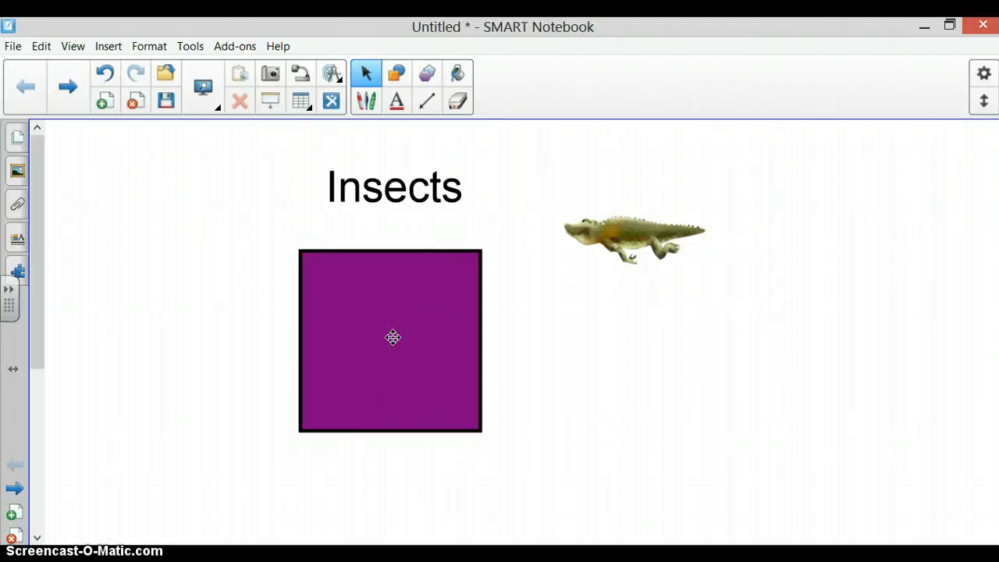
{"action": "mouse_move", "coordinate": [612, 231]}
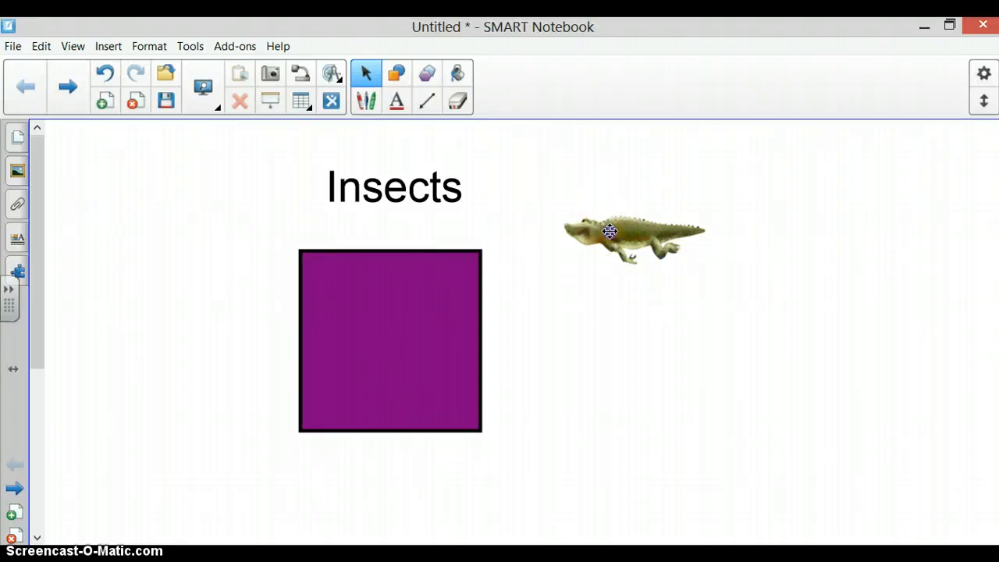
{"action": "left_click_drag", "start_coordinate": [609, 231], "coordinate": [390, 359]}
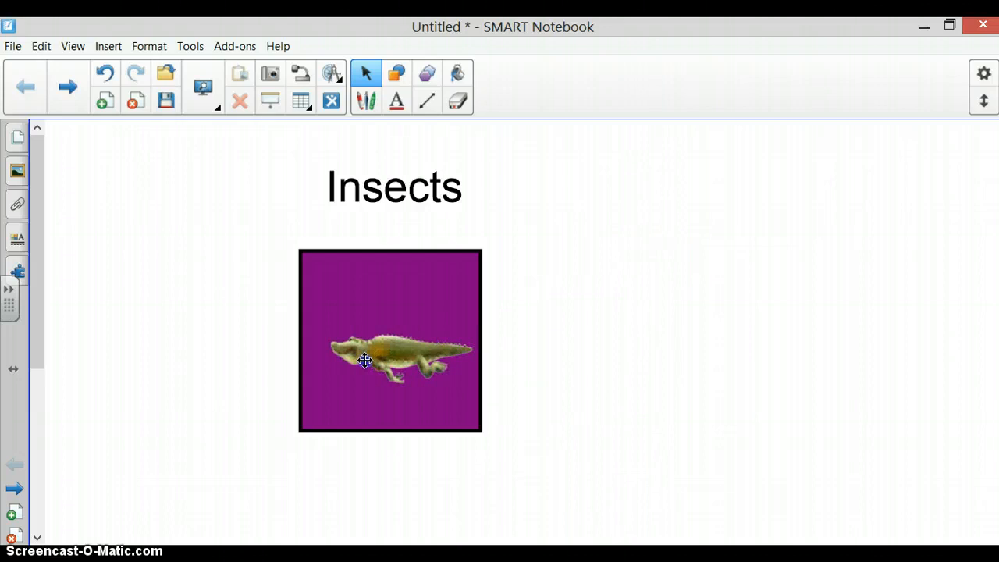
{"action": "left_click_drag", "start_coordinate": [390, 359], "coordinate": [634, 238]}
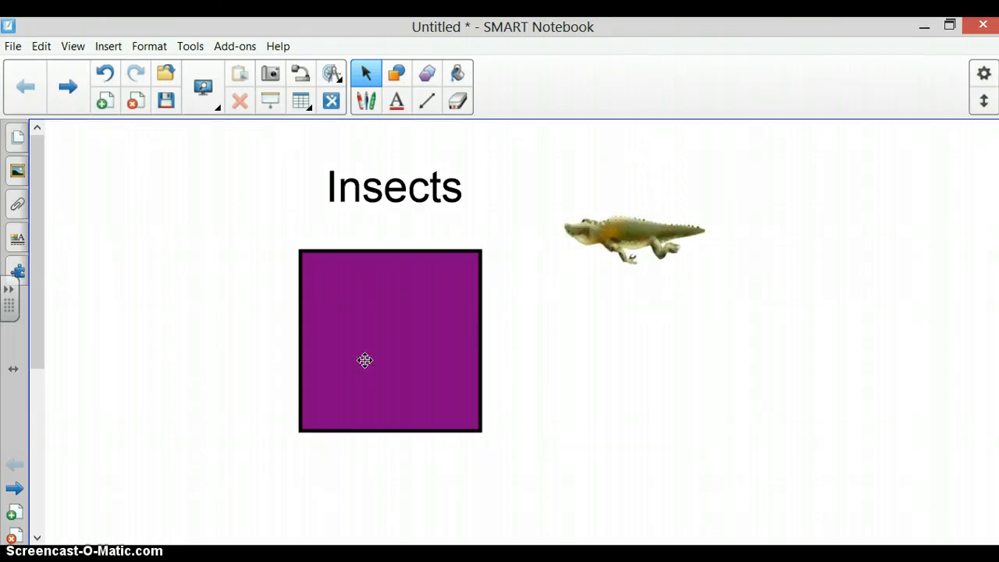